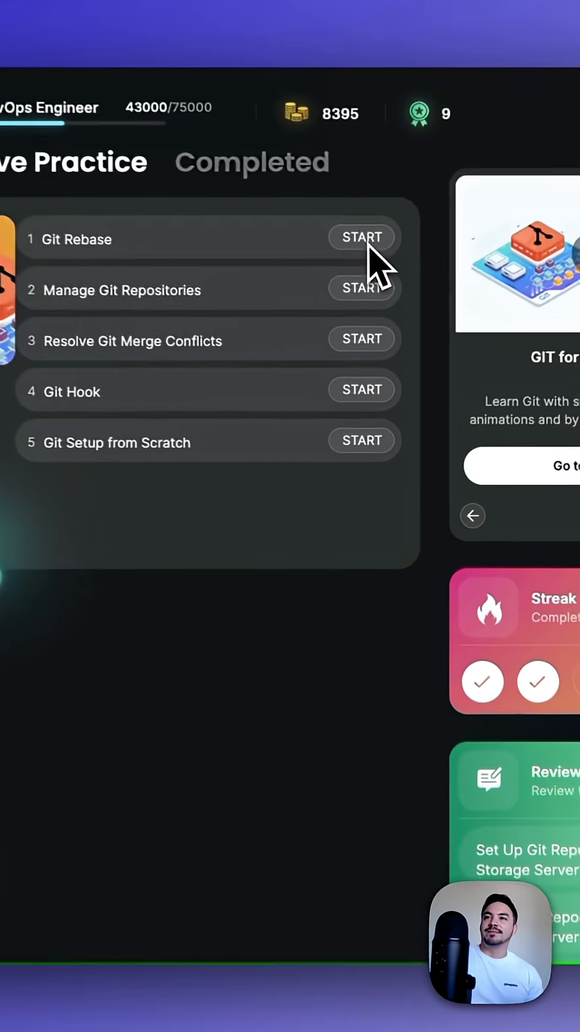
- Start the Git Rebase practice lab from the practice list
{"action": "left_click", "coordinate": [361, 237]}
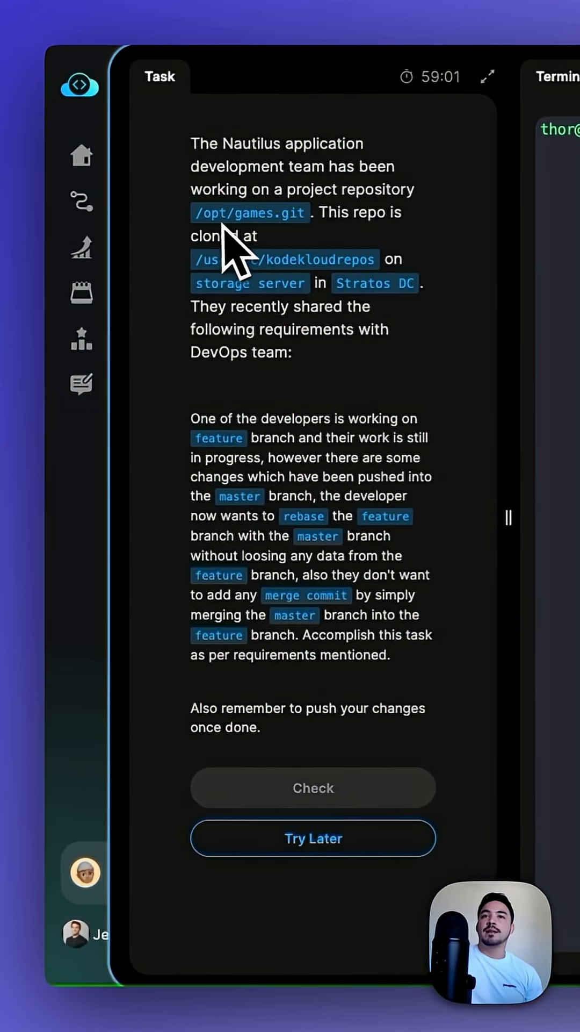
{"action": "mouse_move", "coordinate": [306, 276]}
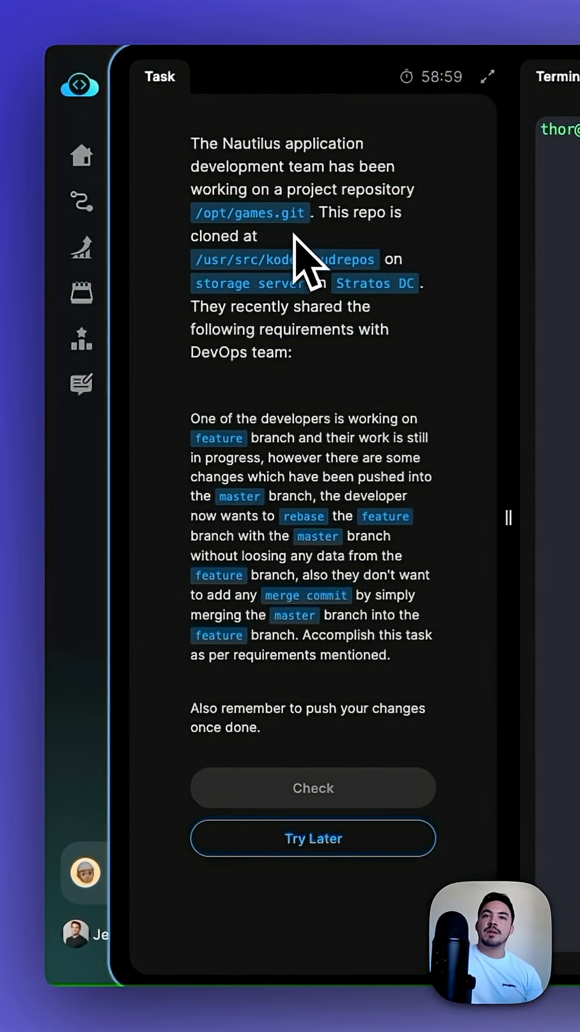
{"action": "mouse_move", "coordinate": [384, 302]}
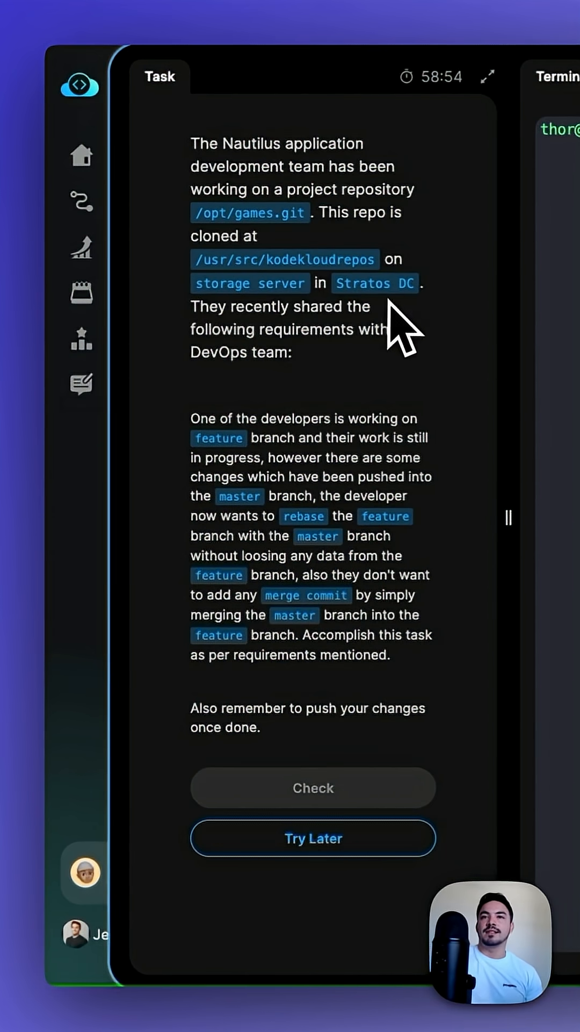
{"action": "mouse_move", "coordinate": [302, 369]}
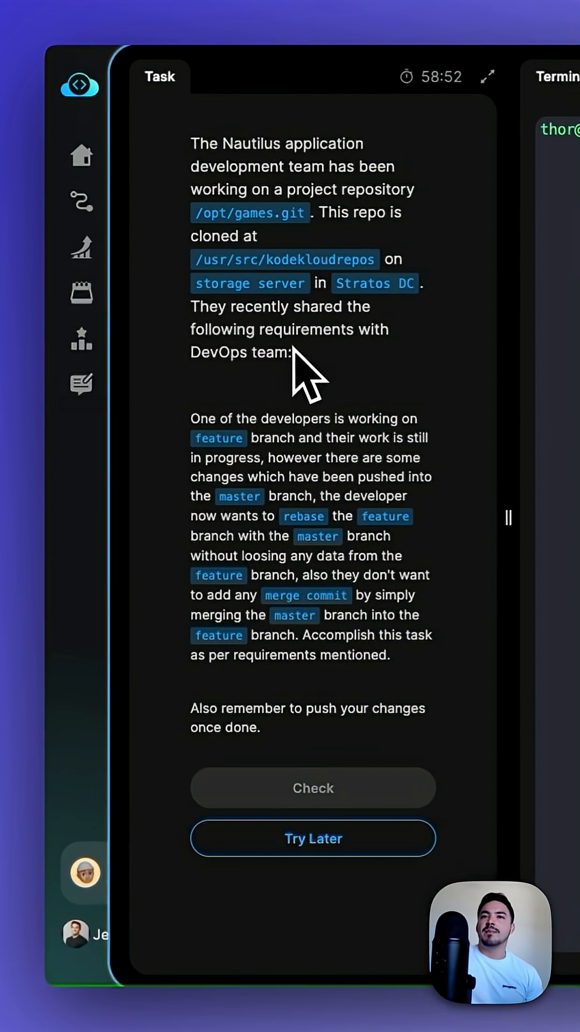
{"action": "mouse_move", "coordinate": [253, 448]}
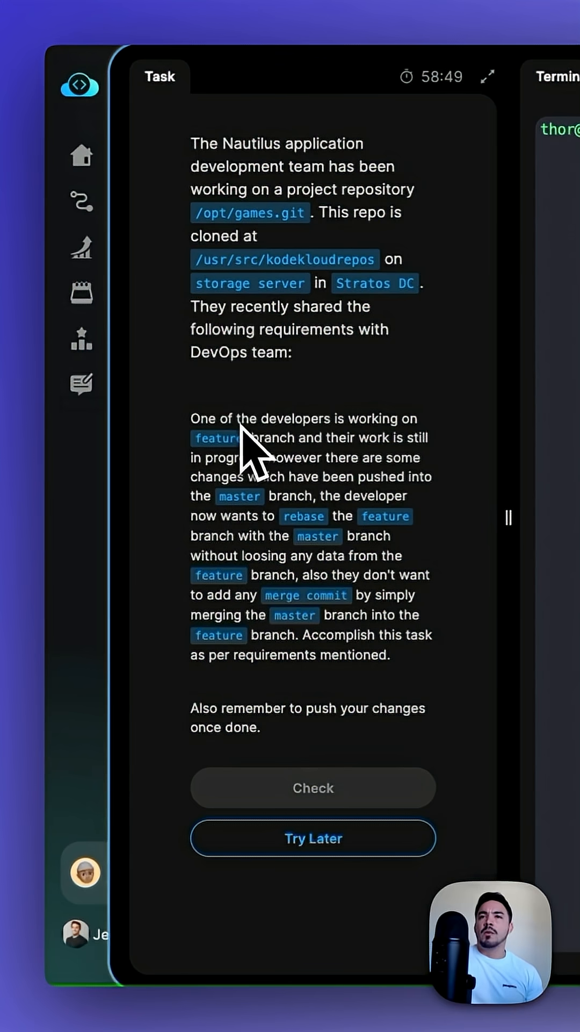
{"action": "mouse_move", "coordinate": [304, 475]}
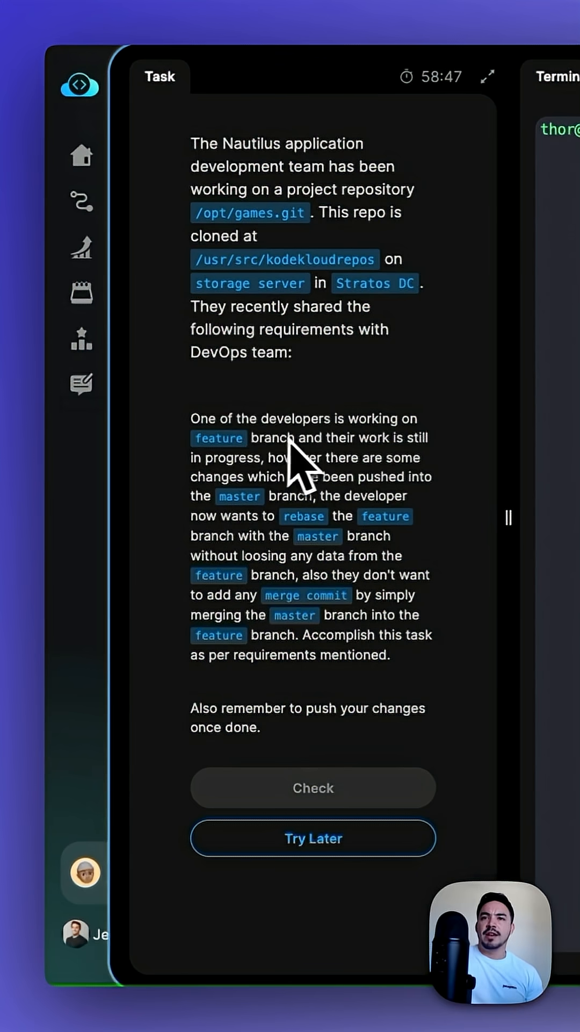
{"action": "mouse_move", "coordinate": [329, 500]}
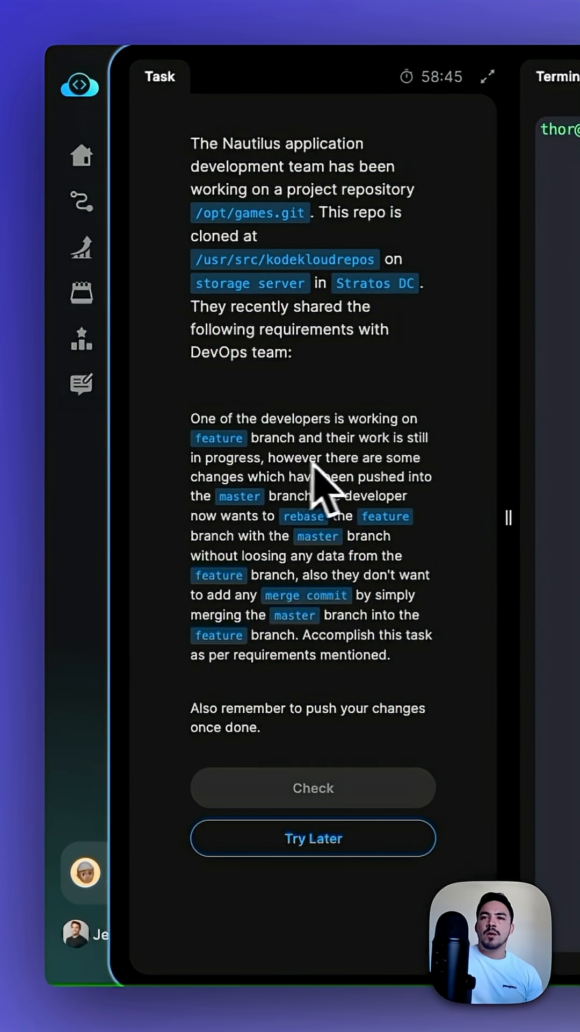
{"action": "mouse_move", "coordinate": [339, 487]}
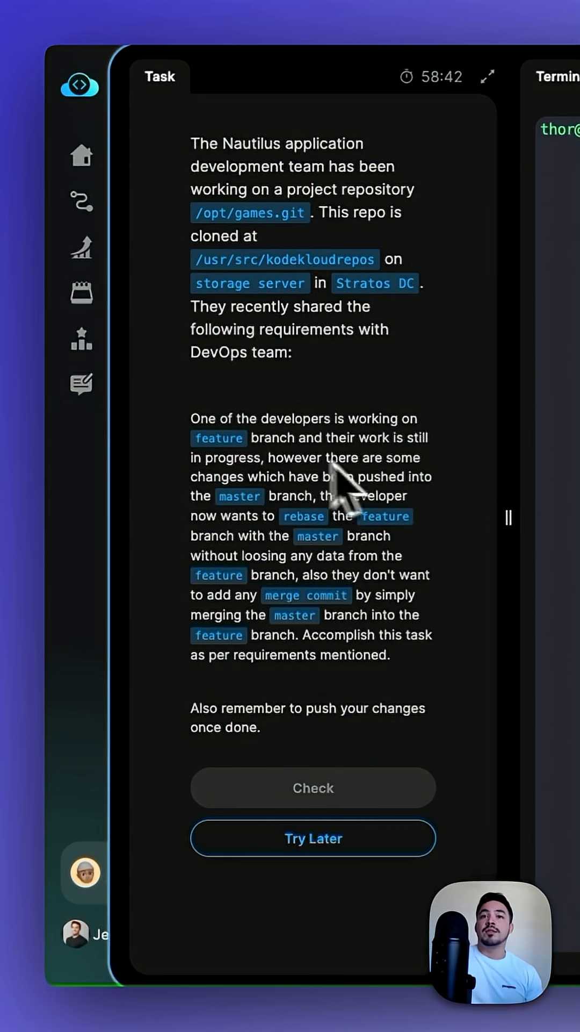
{"action": "mouse_move", "coordinate": [310, 539]}
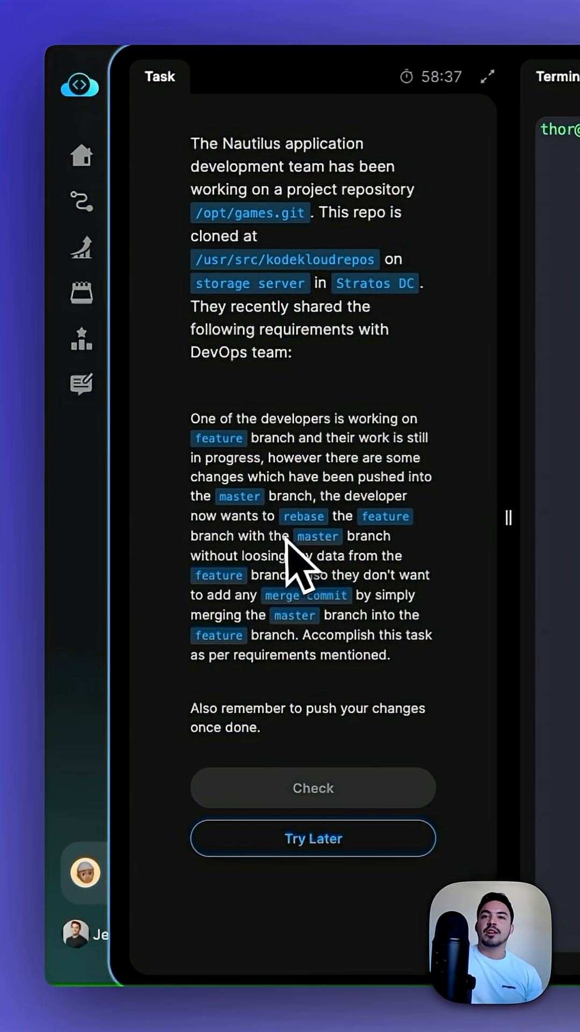
{"action": "mouse_move", "coordinate": [304, 579]}
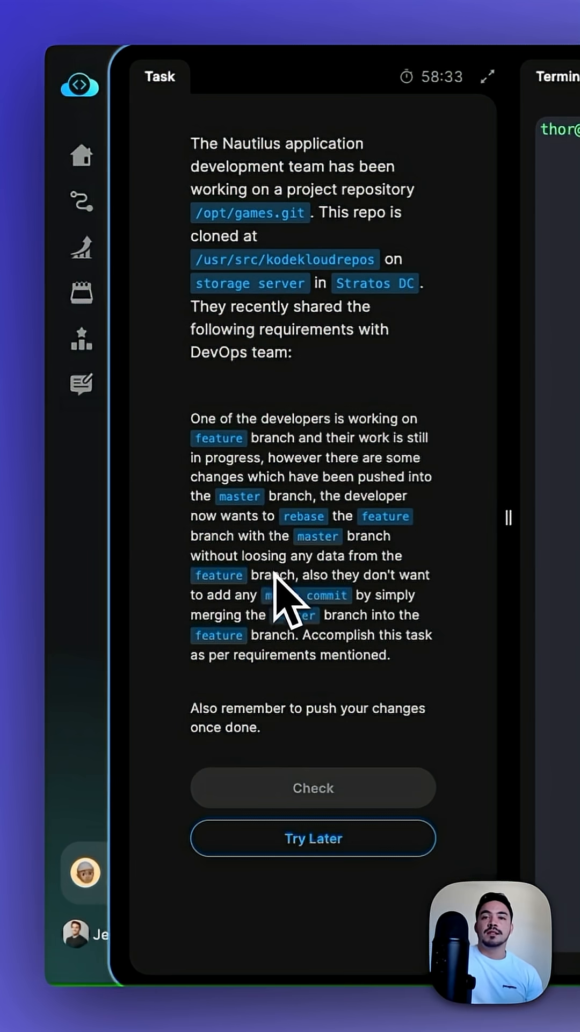
{"action": "mouse_move", "coordinate": [365, 635]}
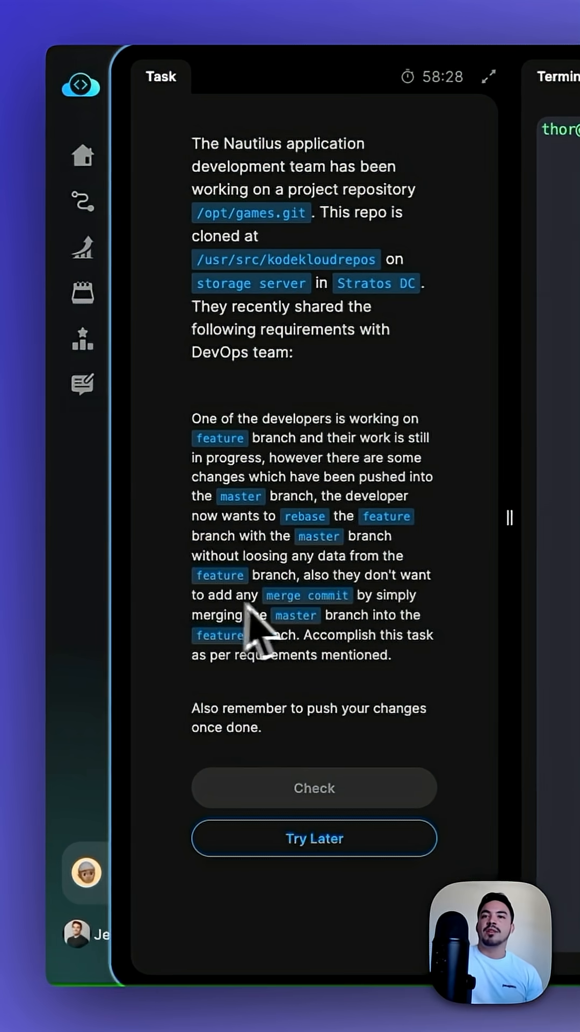
{"action": "mouse_move", "coordinate": [355, 665]}
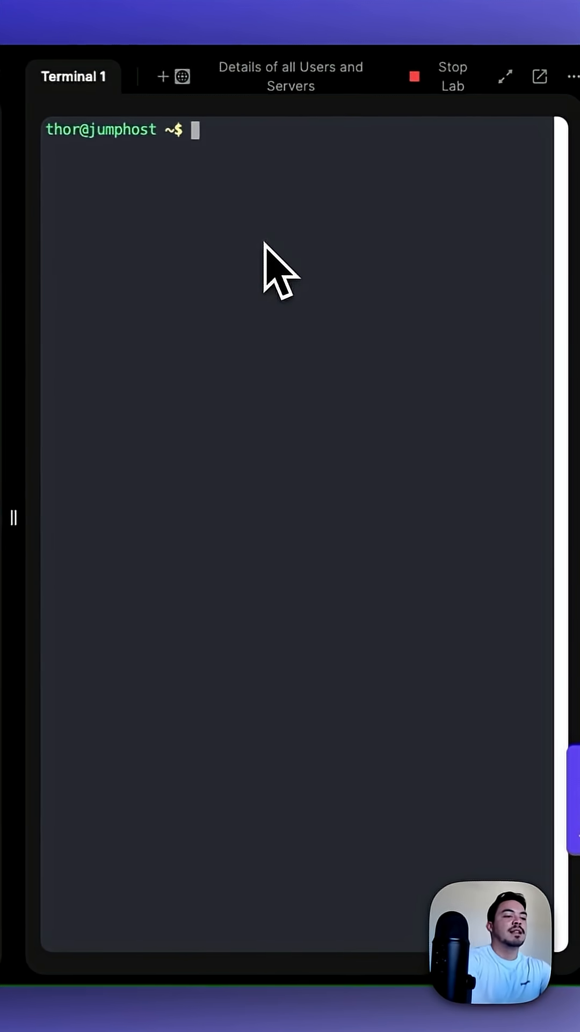
- SSH from the jump host into the storage server as natasha
{"action": "type", "text": "ssh"}
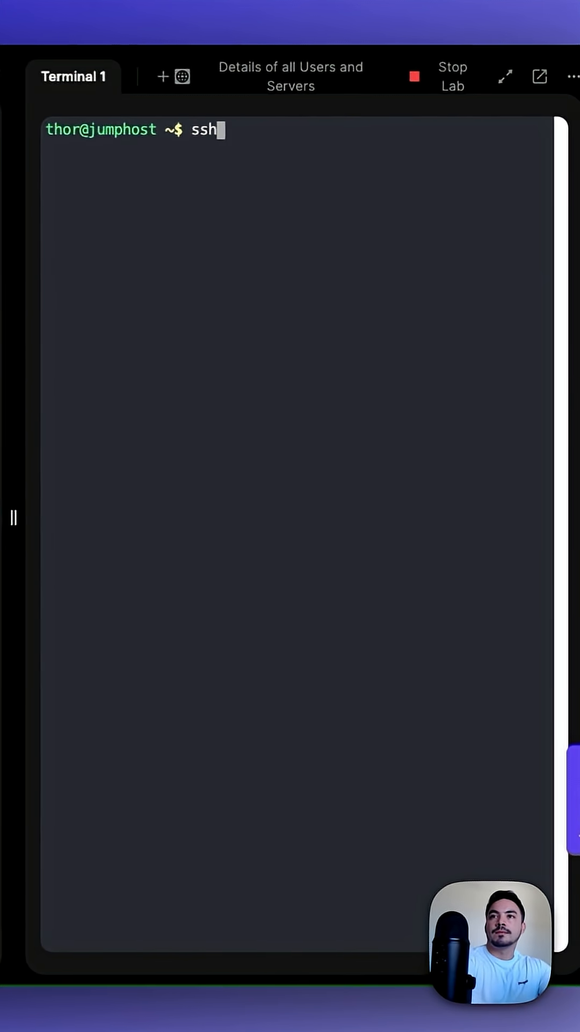
{"action": "type", "text": "natasha@stst"}
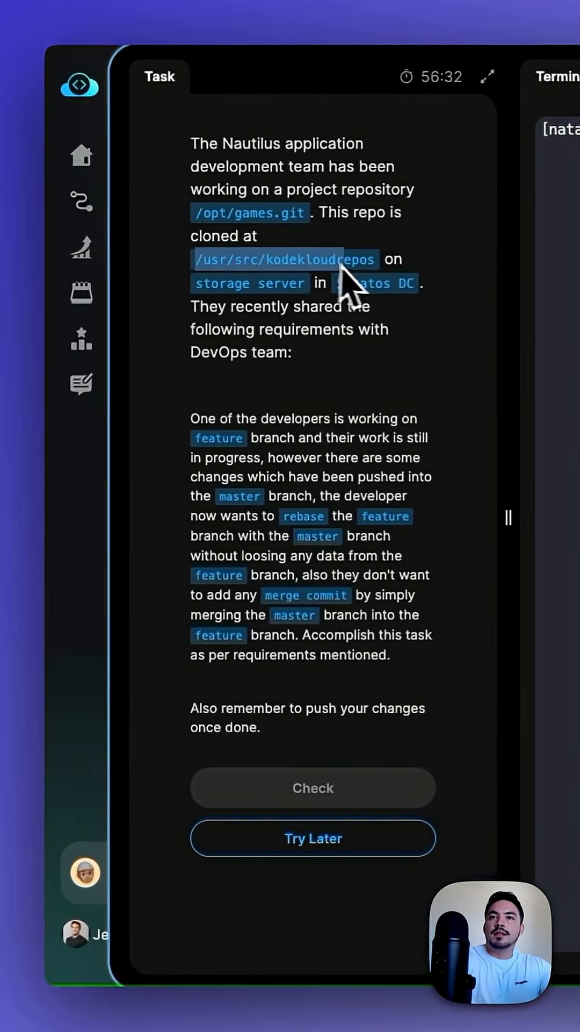
- Change into the games repo under /usr/src/kodekloudrepos on the storage server
{"action": "left_click", "coordinate": [554, 77]}
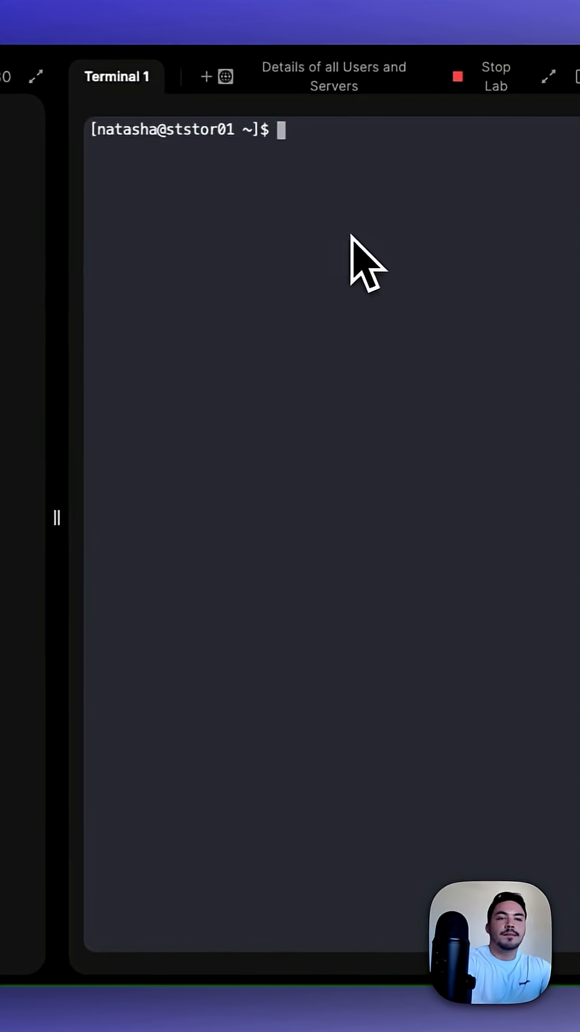
{"action": "type", "text": "cd /usr/src/kodekloudrepos"}
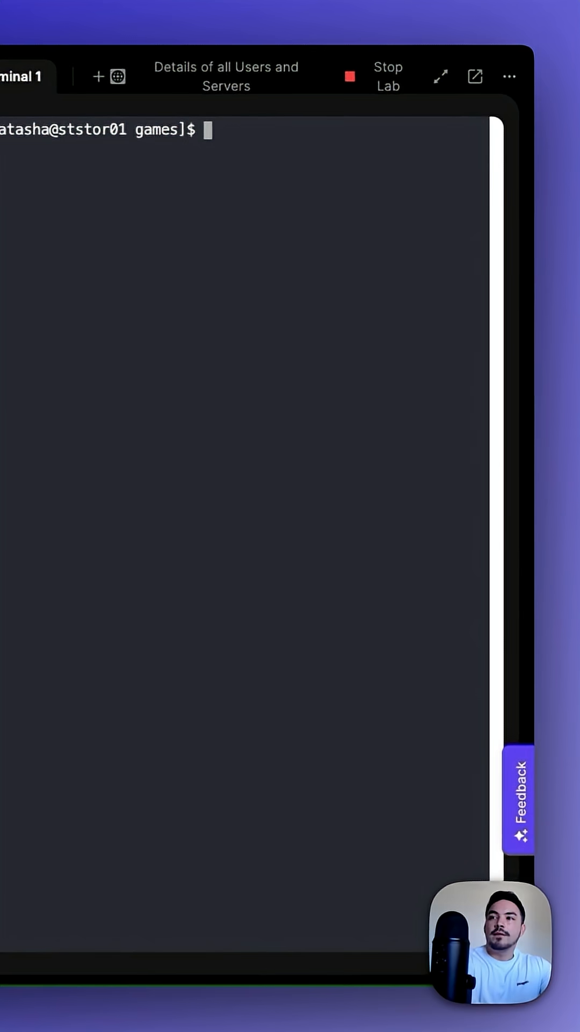
- Fetch from origin with sudo git fetch, retrying after the misspelled 'orign' fails
{"action": "type", "text": "sudo f"}
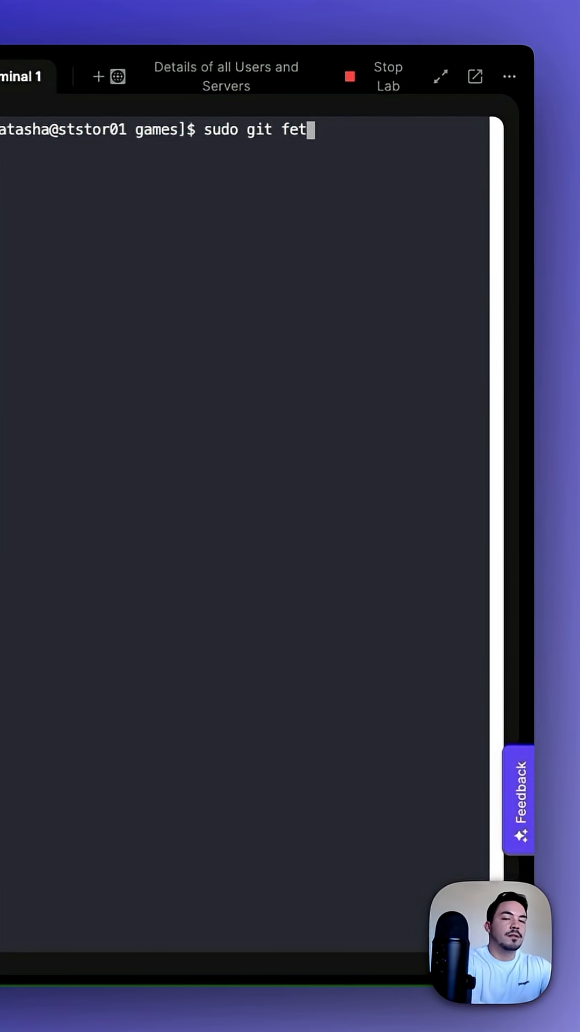
{"action": "type", "text": "ch orign"}
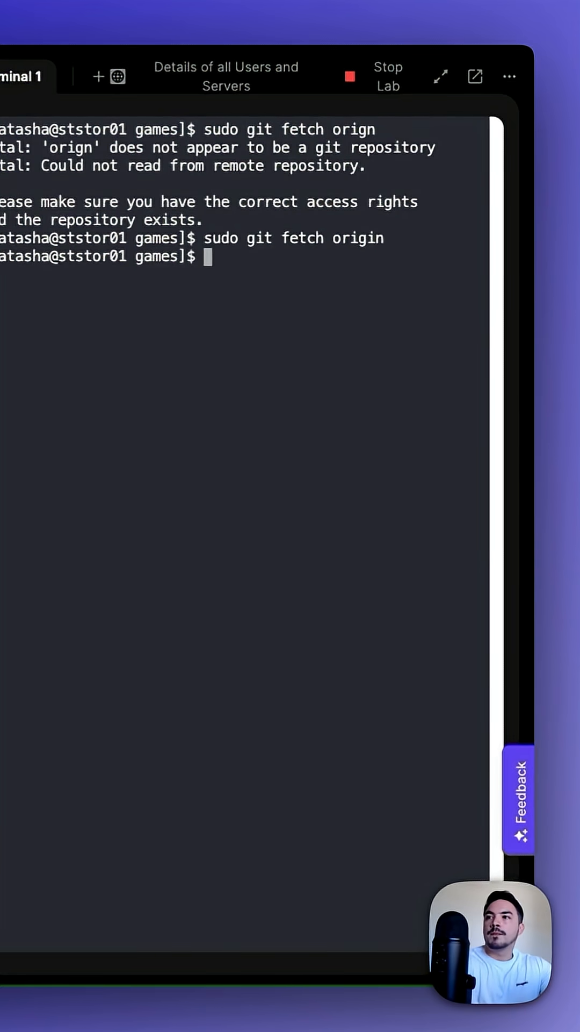
{"action": "type", "text": "sudo"}
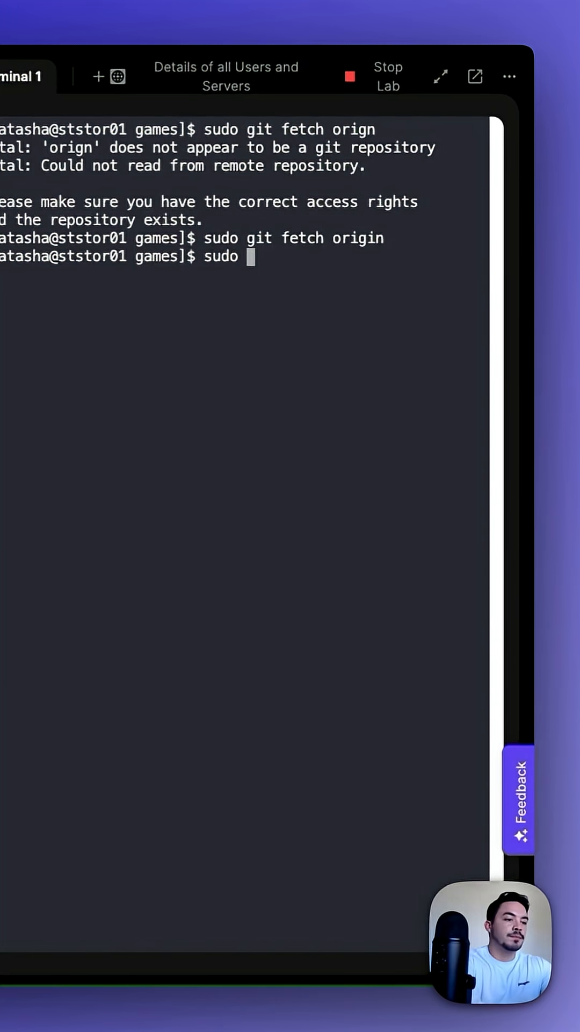
- Rebase feature onto origin/master, then run sudo git push origin feature
{"action": "type", "text": "git rebase origin/master"}
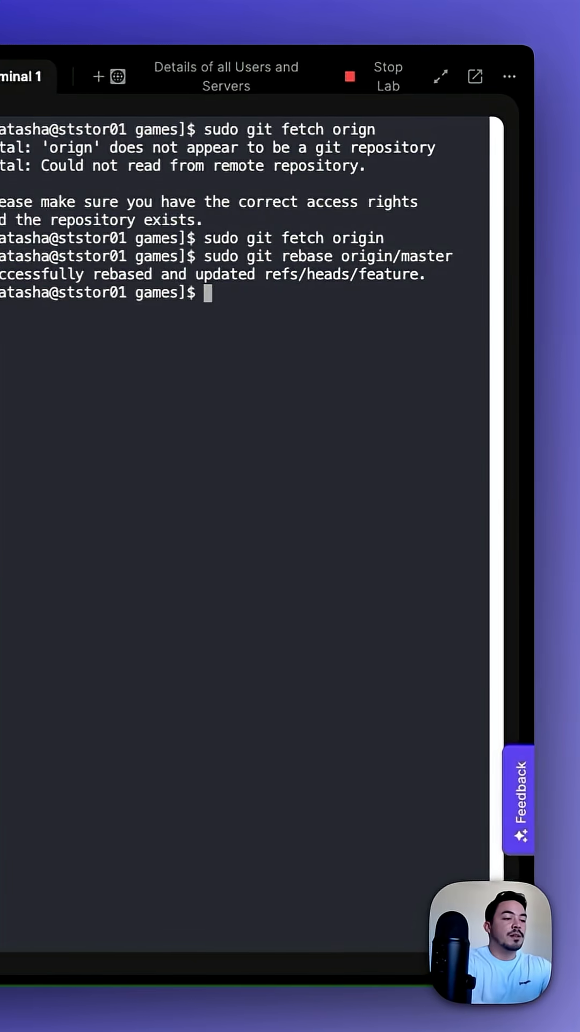
{"action": "type", "text": "sudo git"}
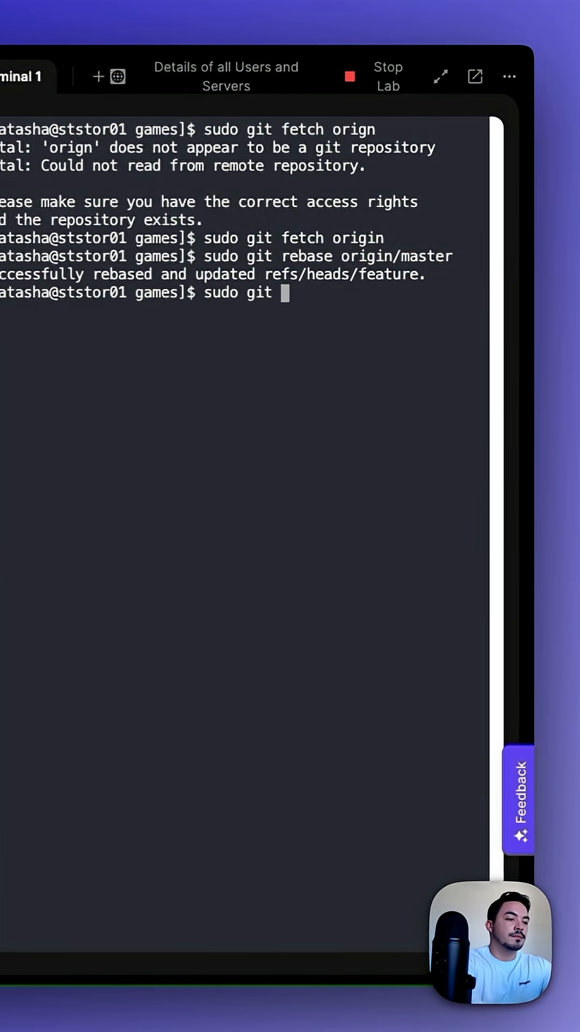
{"action": "type", "text": "push origin feat"}
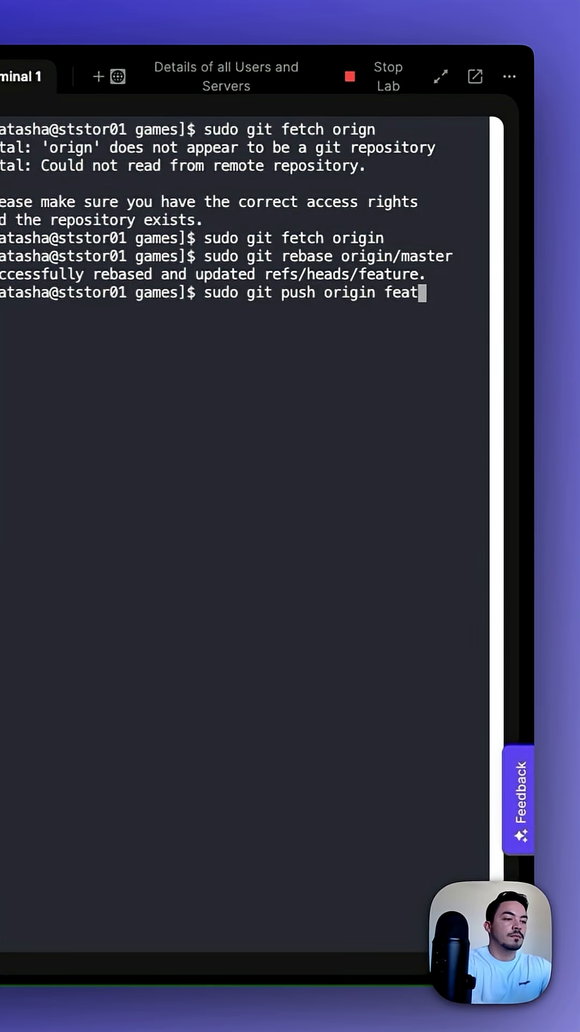